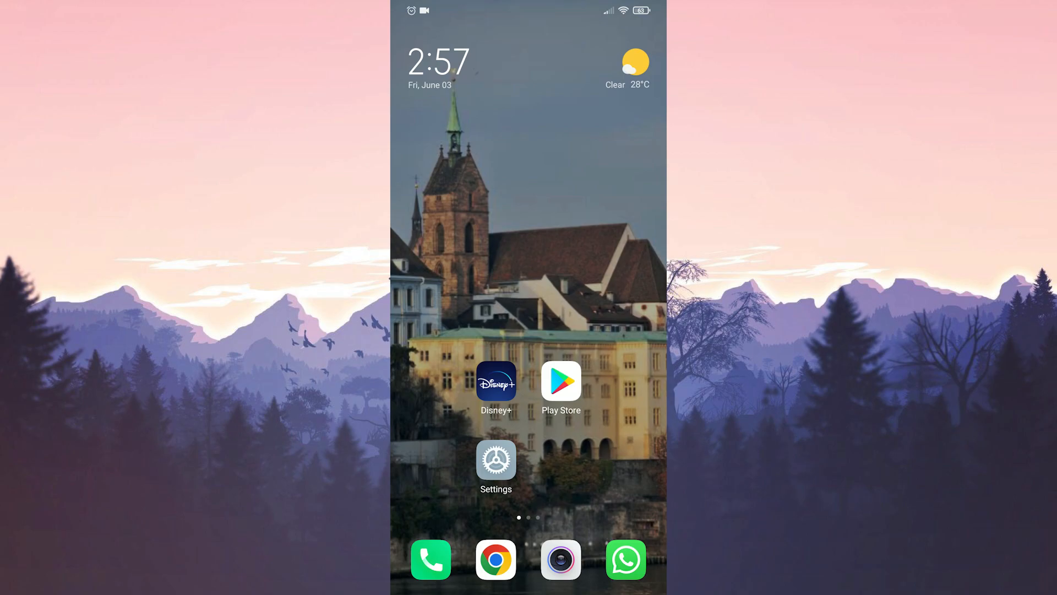
- Search the installed apps list in Settings for 'disney'
{"action": "left_click", "coordinate": [496, 460]}
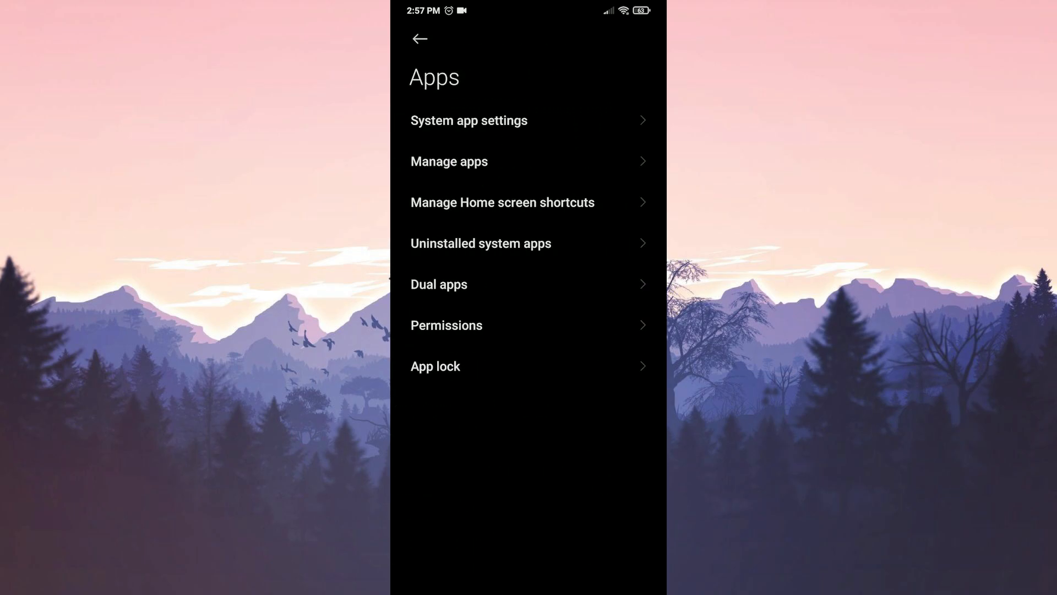
{"action": "left_click", "coordinate": [450, 162]}
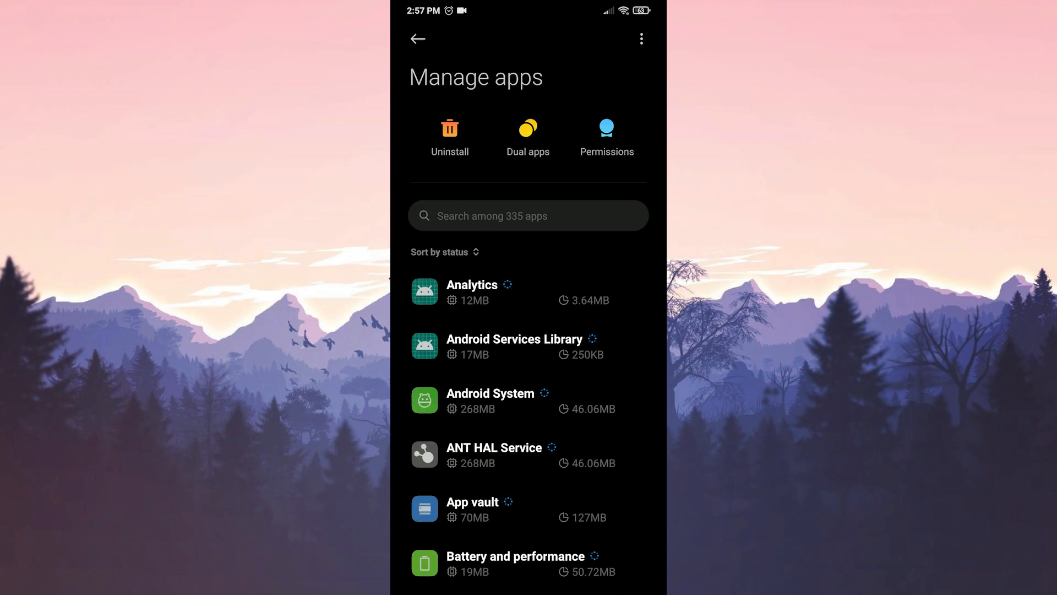
{"action": "left_click", "coordinate": [528, 215]}
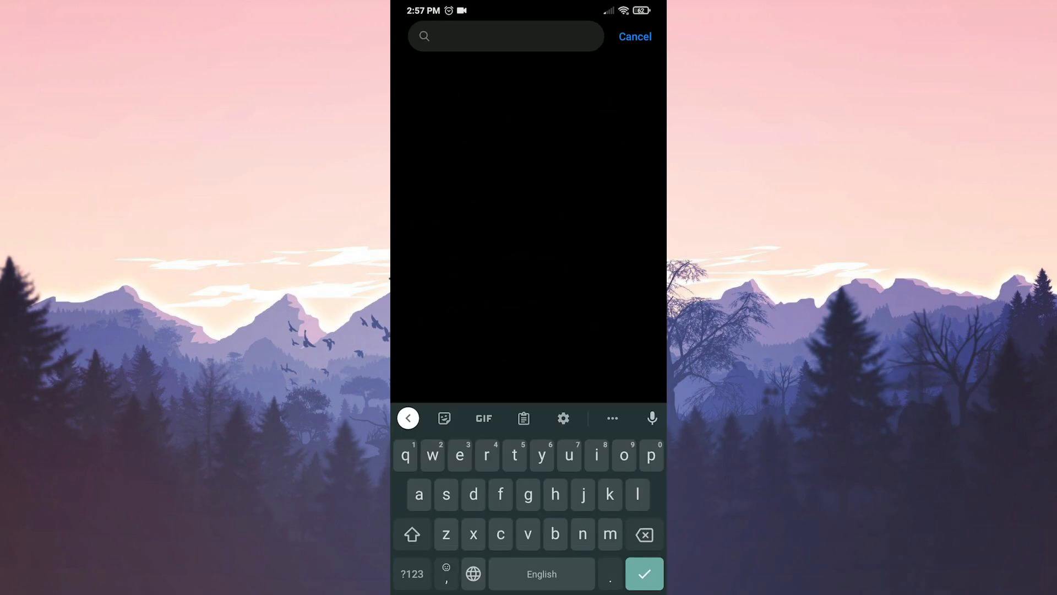
{"action": "type", "text": "disney"}
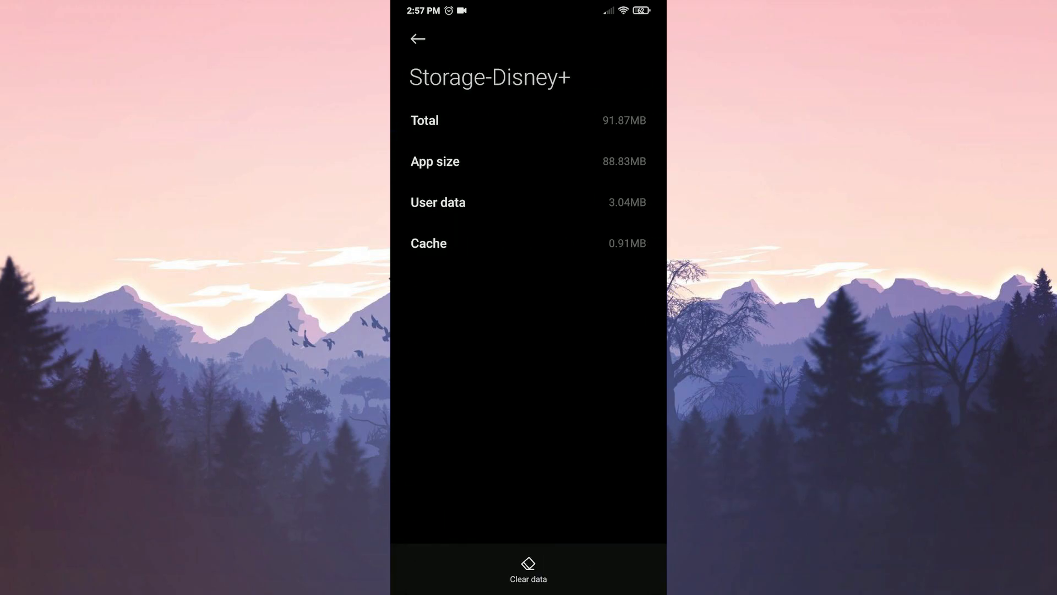
- Clear the Disney+ cache (0.91MB) from its storage page and confirm
{"action": "left_click", "coordinate": [528, 570]}
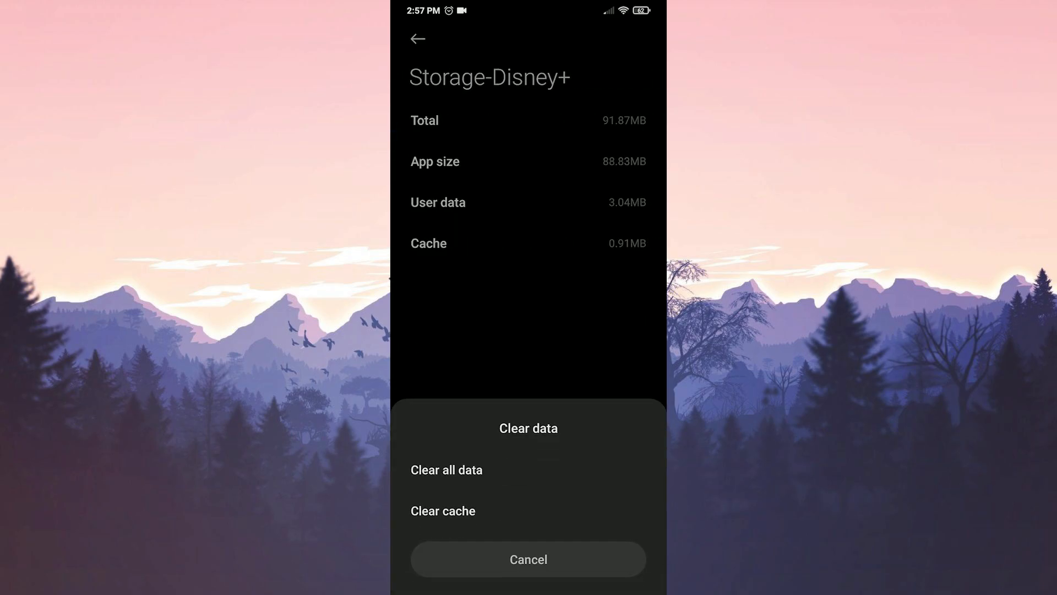
{"action": "left_click", "coordinate": [443, 511]}
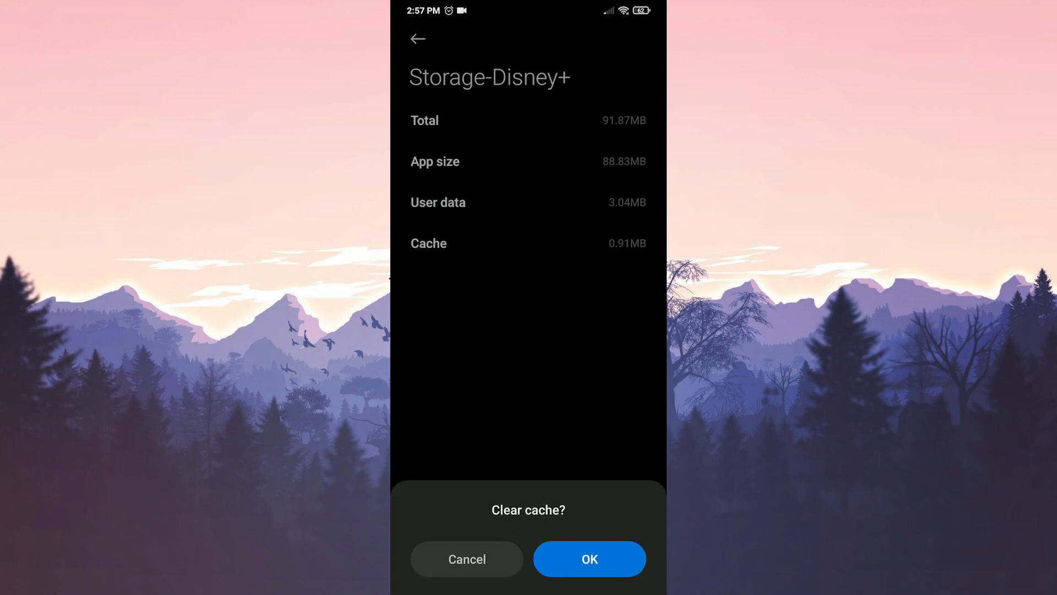
{"action": "left_click", "coordinate": [588, 559]}
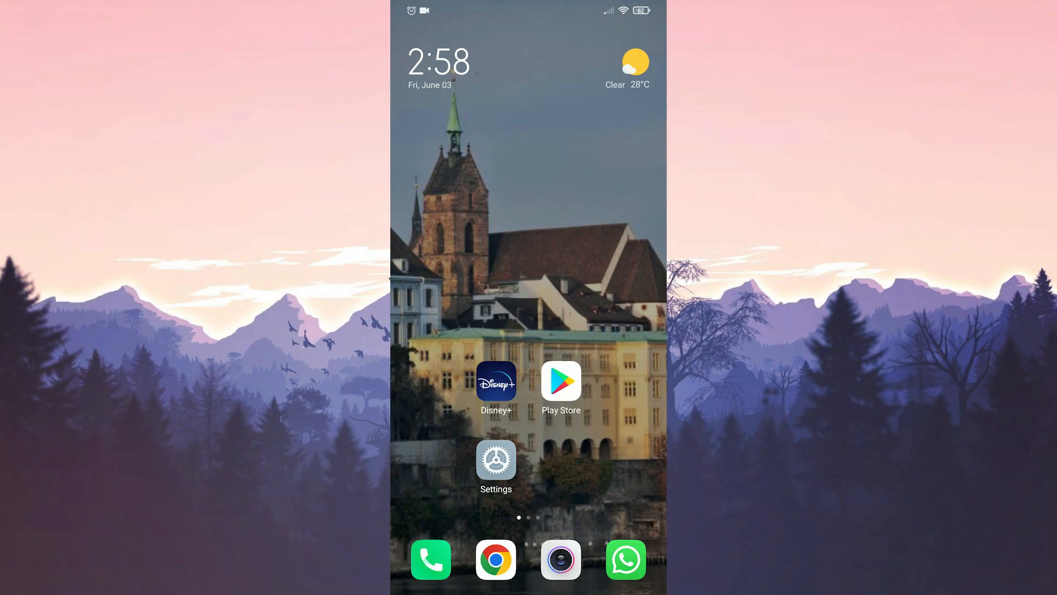
- Find Disney+ via a 'disn' search and clear all its data, confirming with OK
{"action": "left_click", "coordinate": [495, 459]}
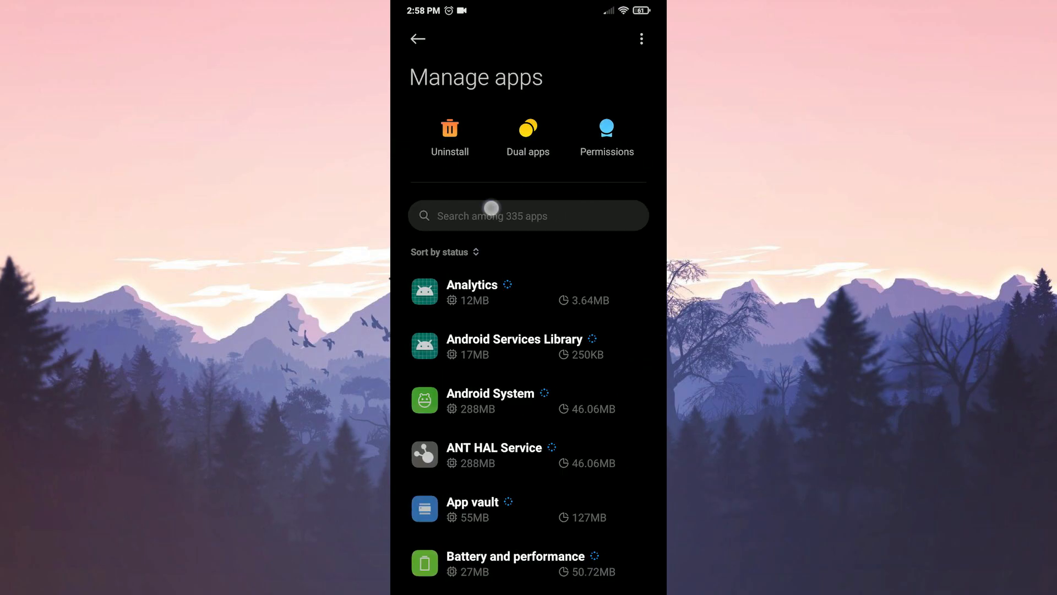
{"action": "type", "text": "disn"}
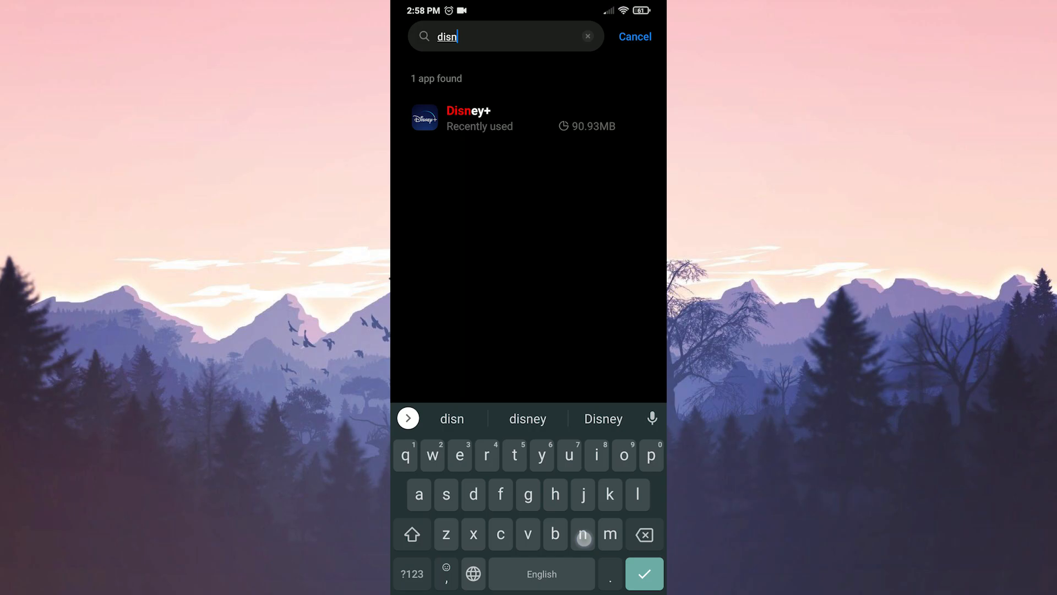
{"action": "left_click", "coordinate": [479, 118]}
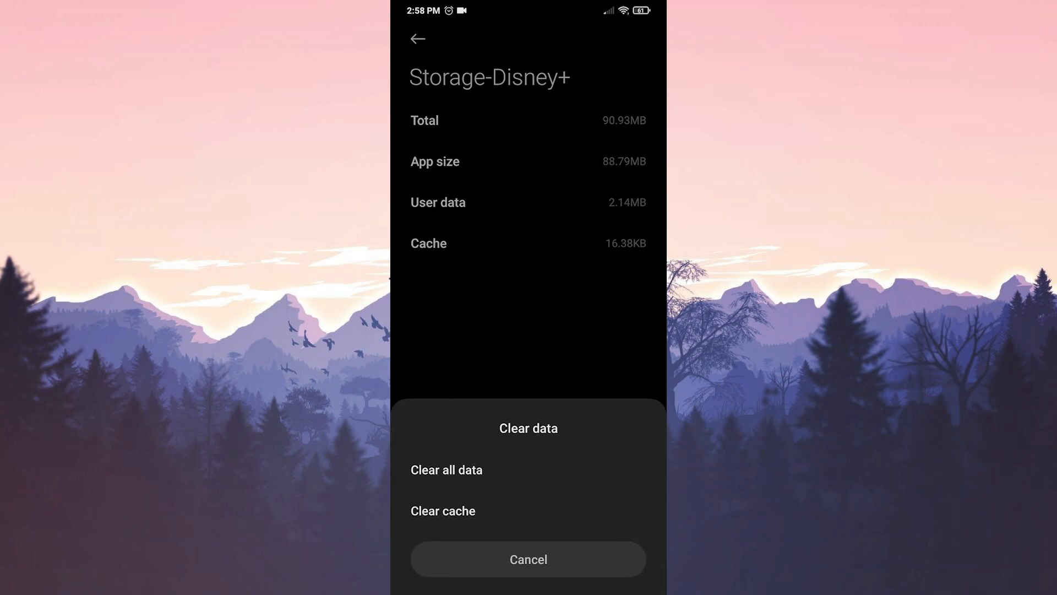
{"action": "left_click", "coordinate": [445, 470]}
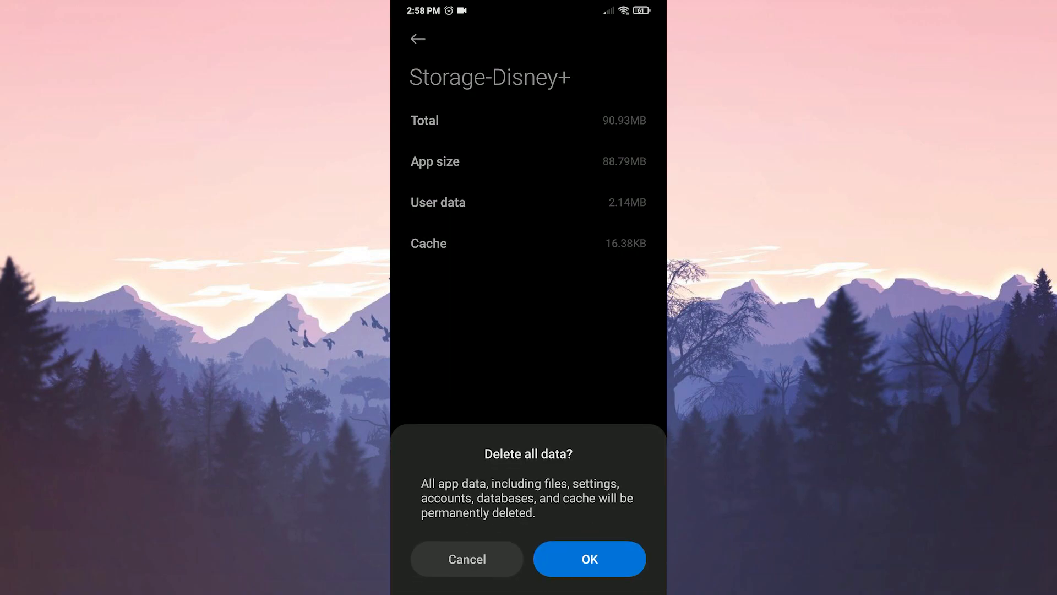
{"action": "left_click", "coordinate": [588, 559]}
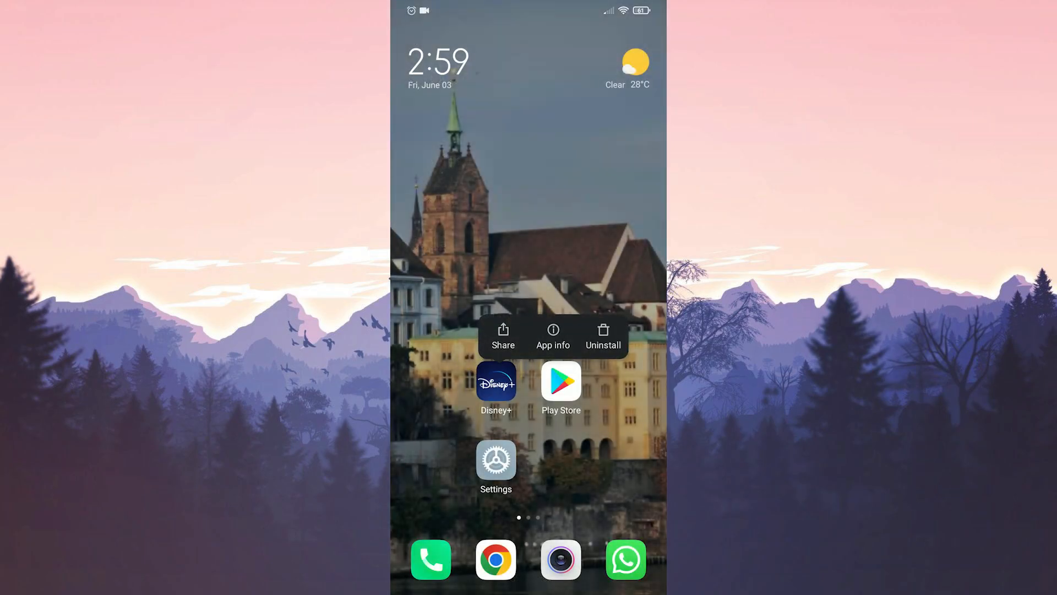
- Uninstall Disney+ from its home-screen shortcut menu
{"action": "left_click", "coordinate": [602, 335]}
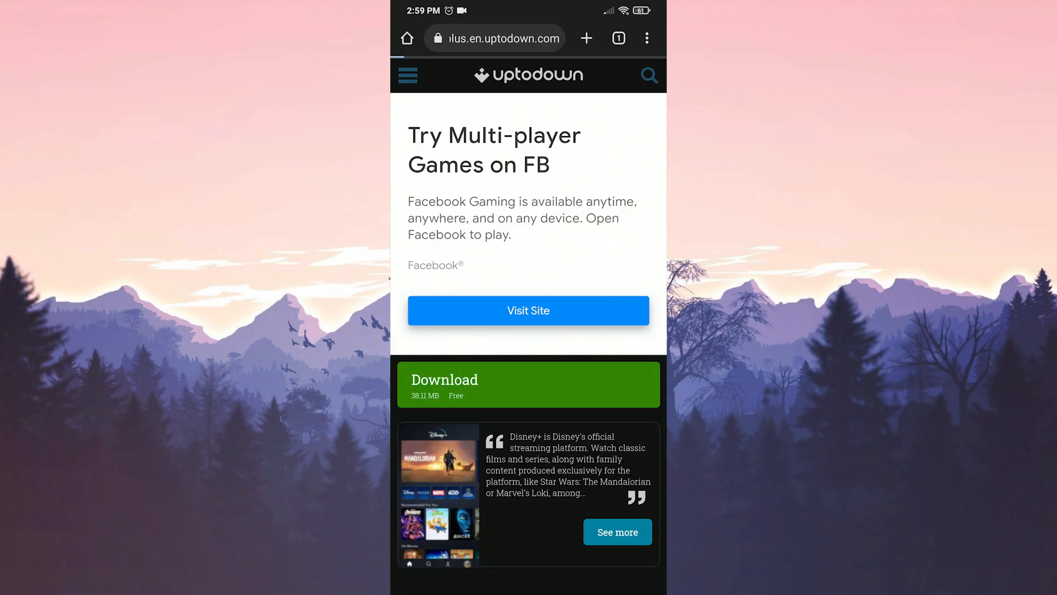
- Download the Disney+ APK as a new copy, accepting the harmful-file warning
{"action": "left_click", "coordinate": [528, 384]}
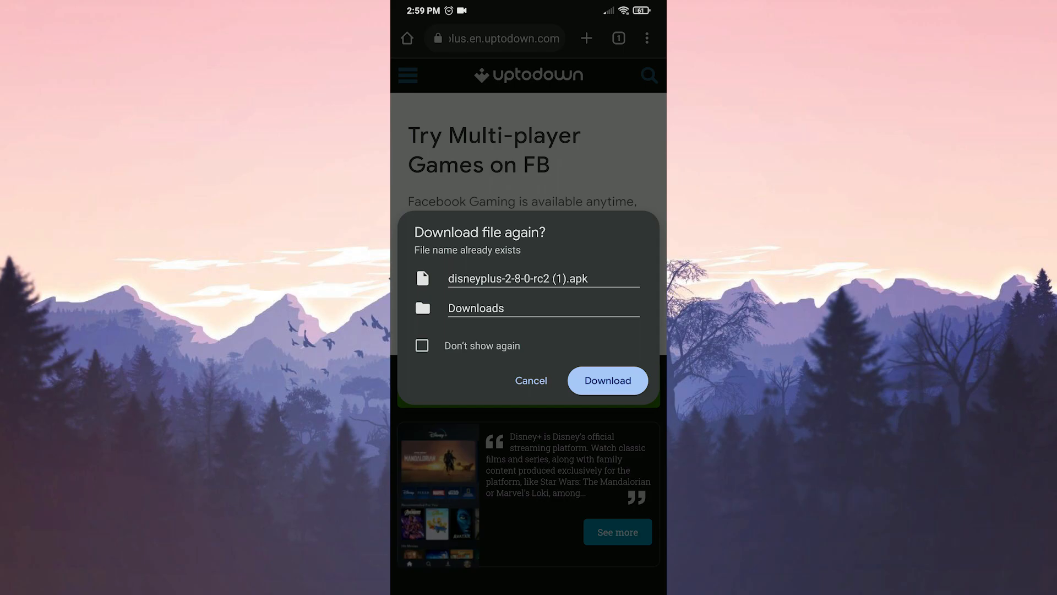
{"action": "left_click", "coordinate": [606, 380]}
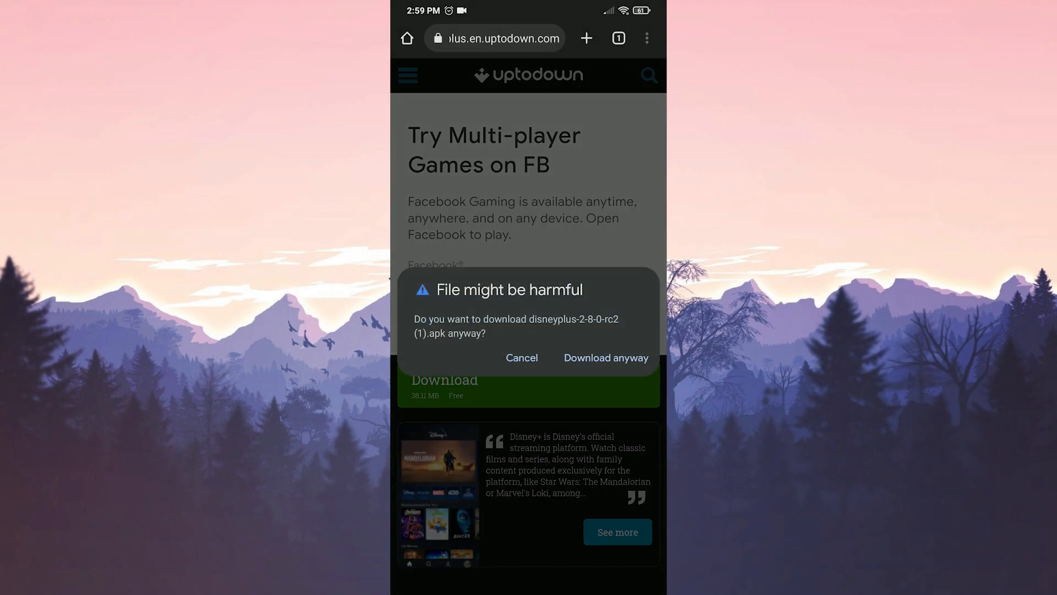
{"action": "left_click", "coordinate": [604, 357]}
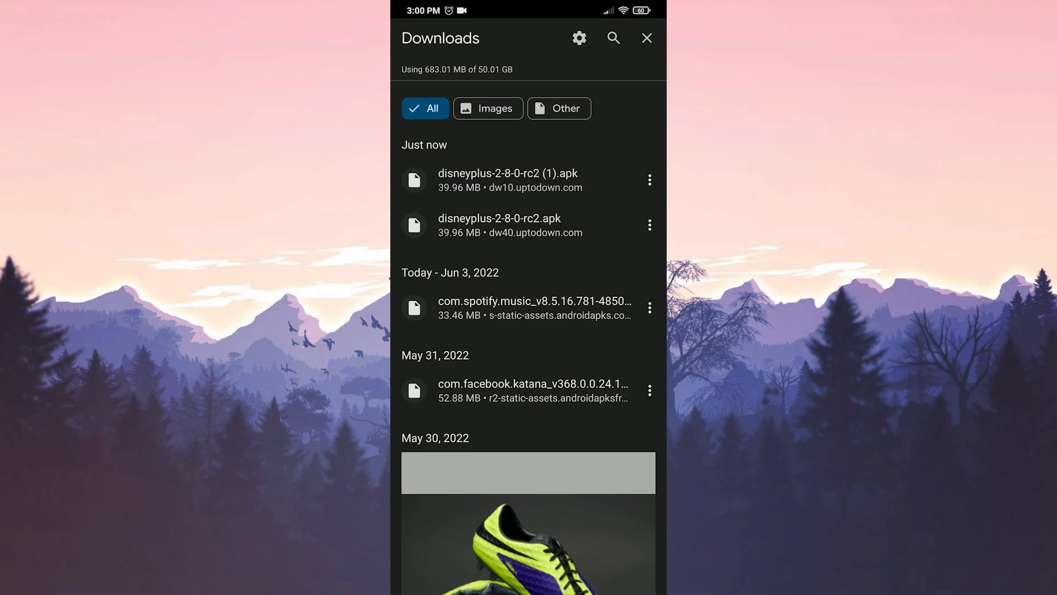
- Install Disney+ from disneyplus-2-8-0-rc2 (1).apk in Chrome Downloads
{"action": "left_click", "coordinate": [507, 180]}
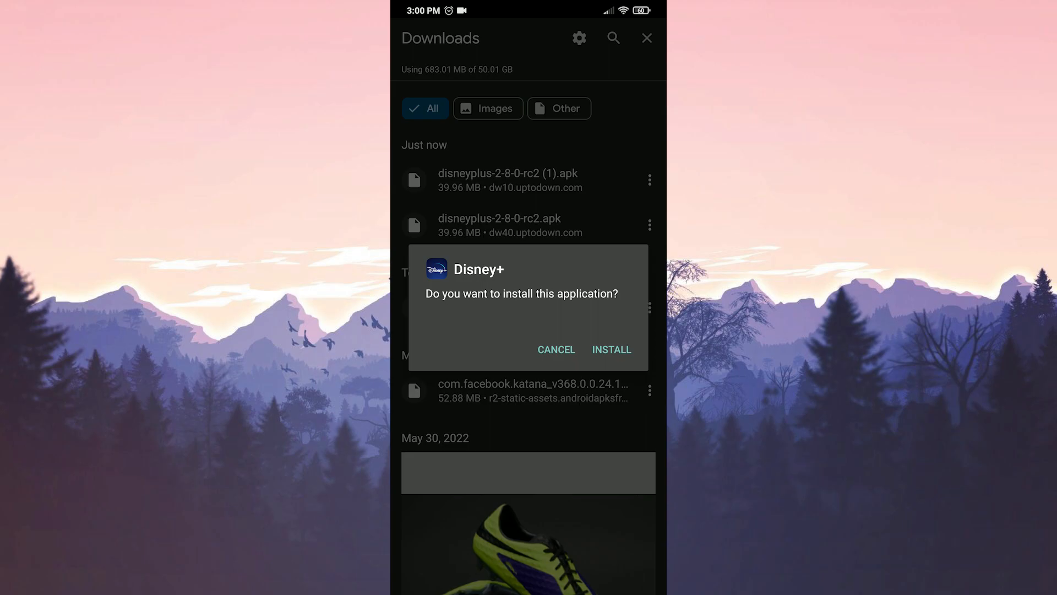
{"action": "left_click", "coordinate": [610, 349]}
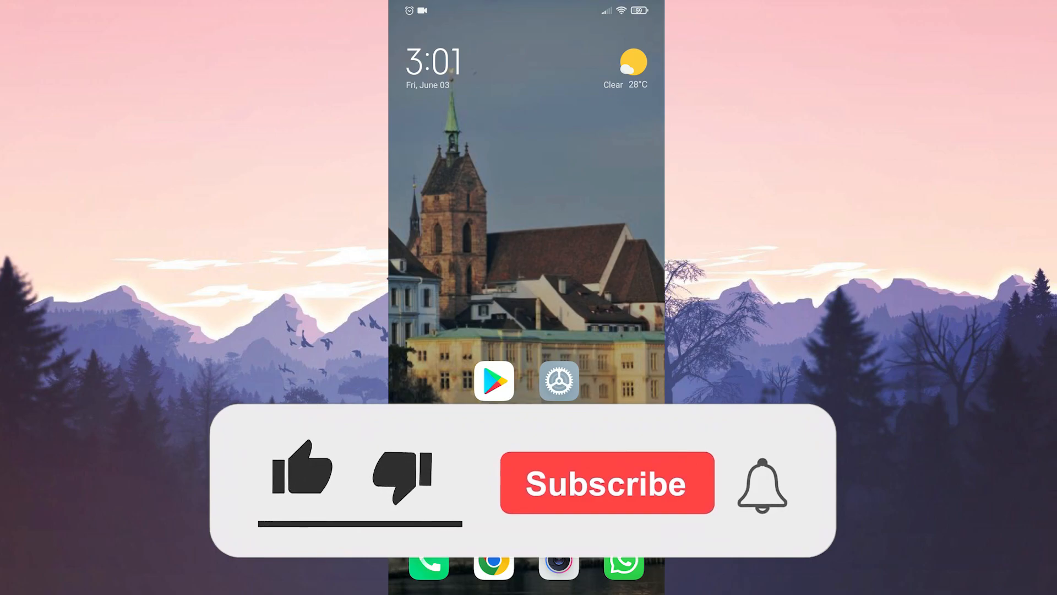
{"action": "left_click", "coordinate": [301, 468]}
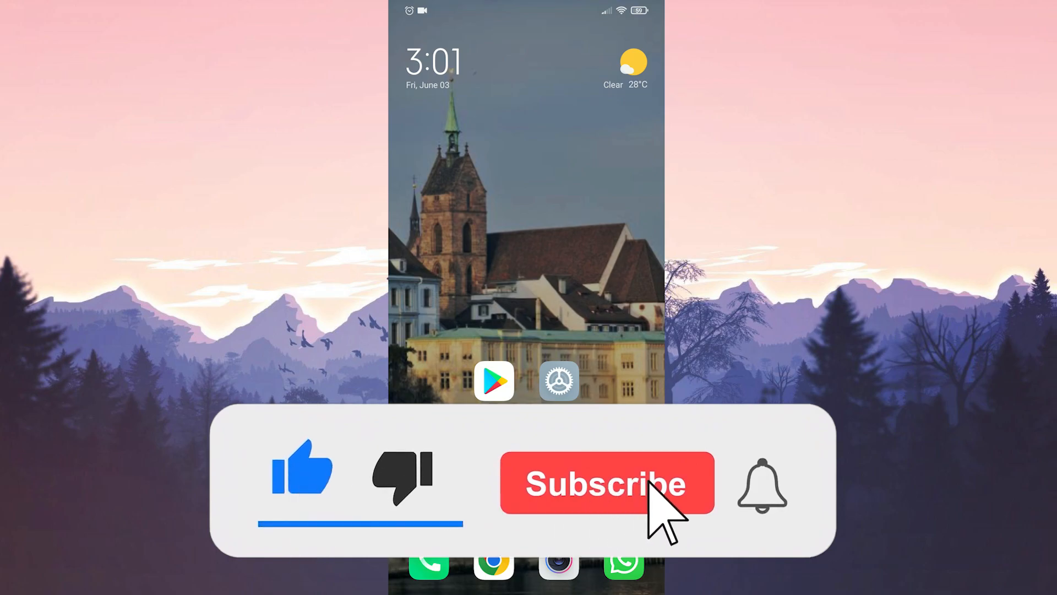
{"action": "left_click", "coordinate": [604, 482]}
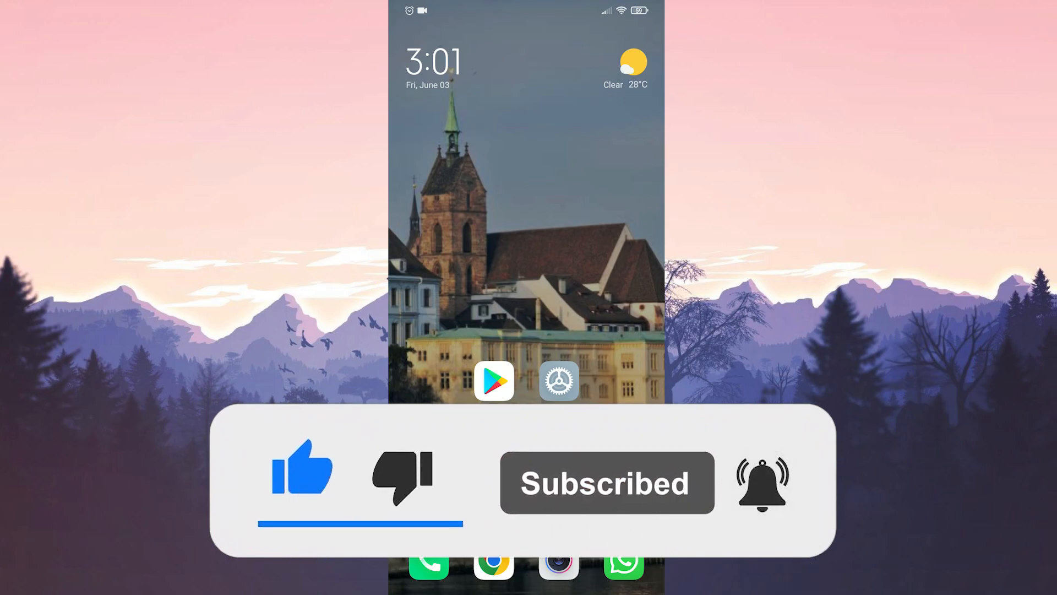